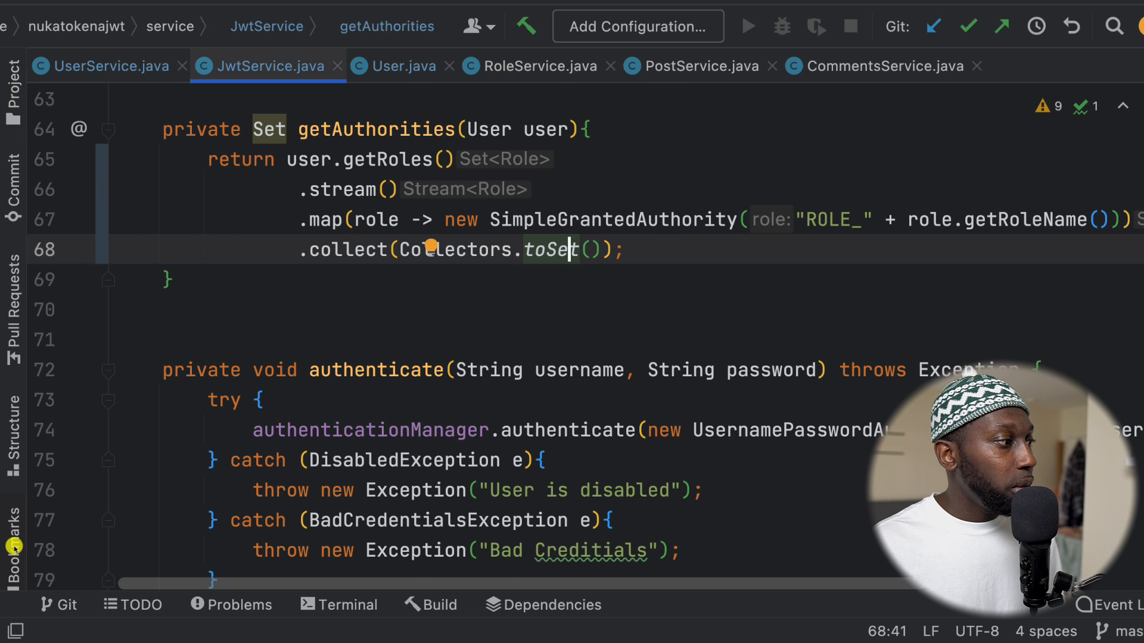
Switch to CommentsService.java to view the checkForbiddenWords method.
left_click(13, 536)
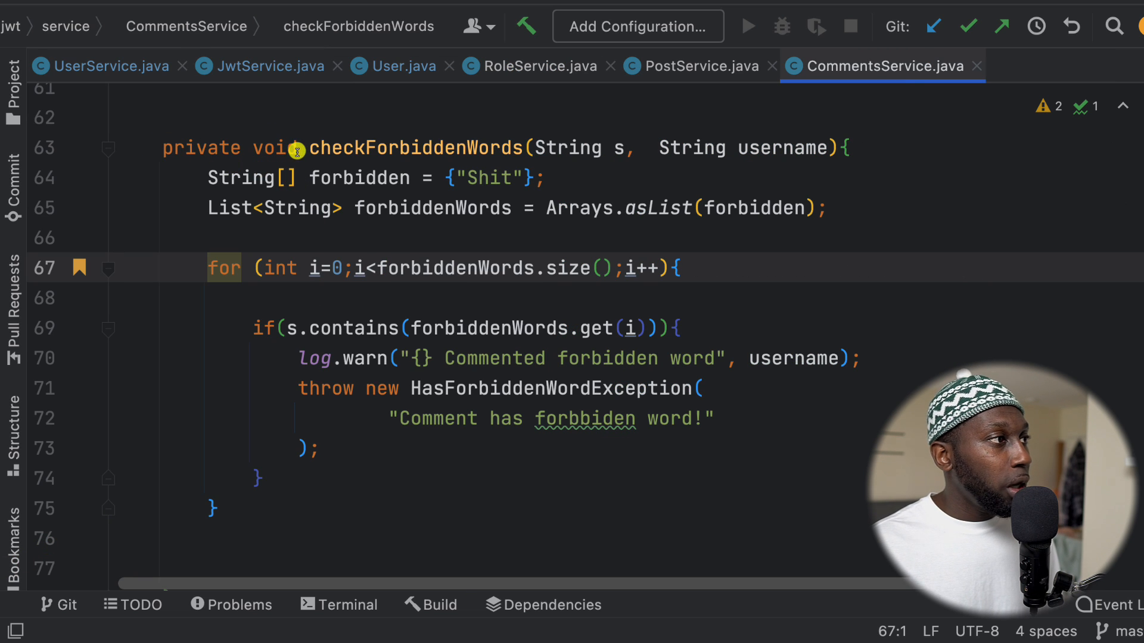
double_click(414, 148)
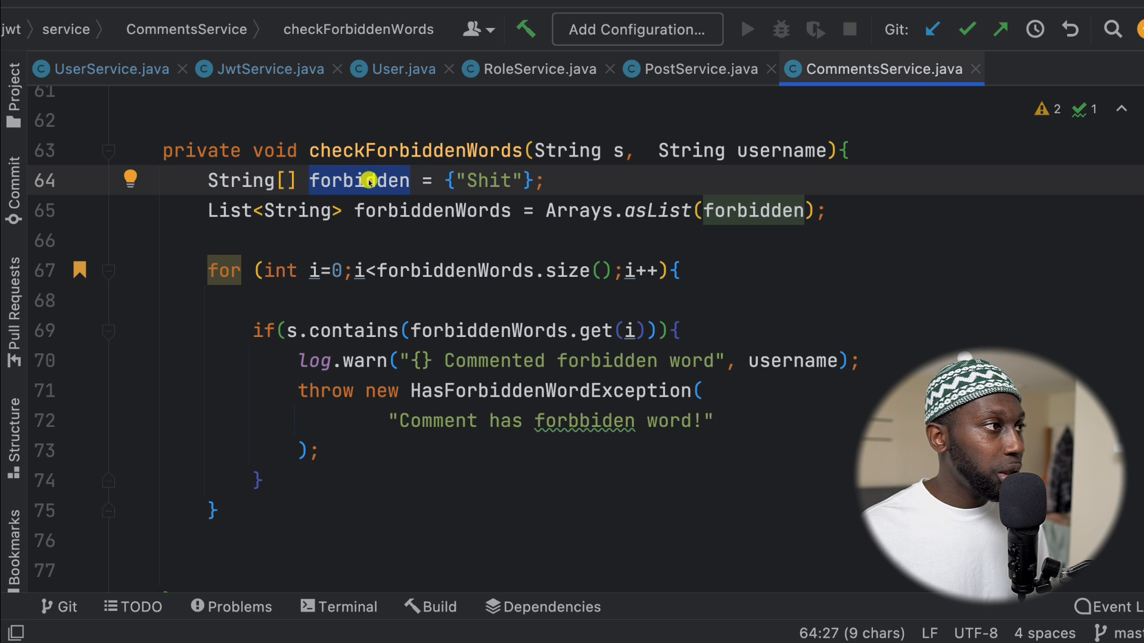
right_click(359, 180)
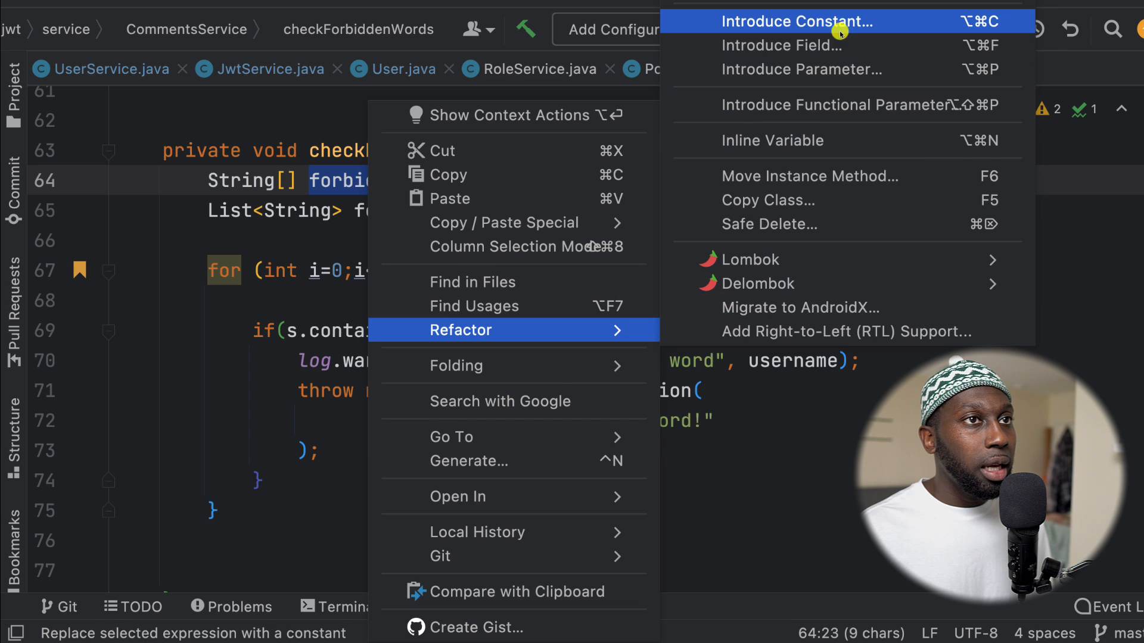
Extract the forbidden words array into a FORBIDDEN_WORDS constant via Introduce Constant.
left_click(799, 22)
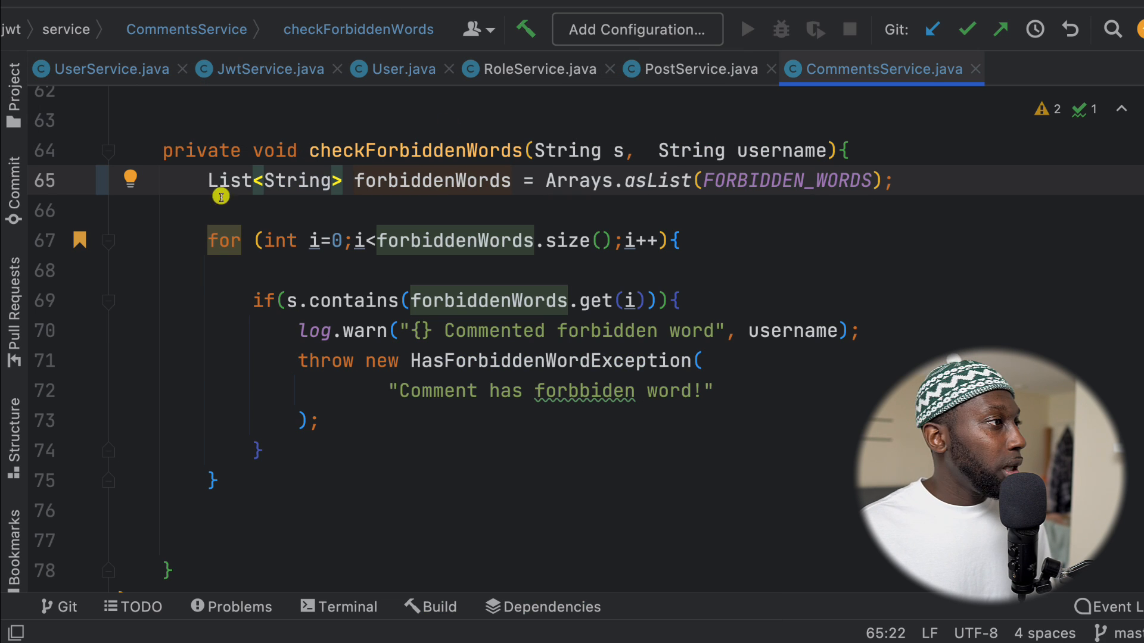
double_click(784, 180)
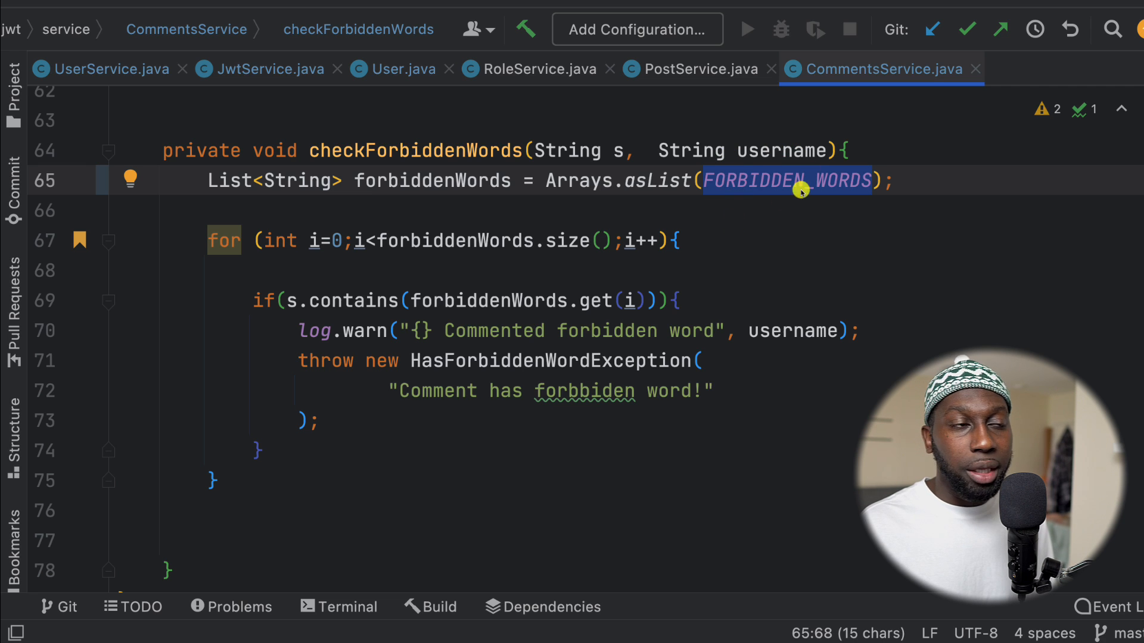
mouse_move(243, 199)
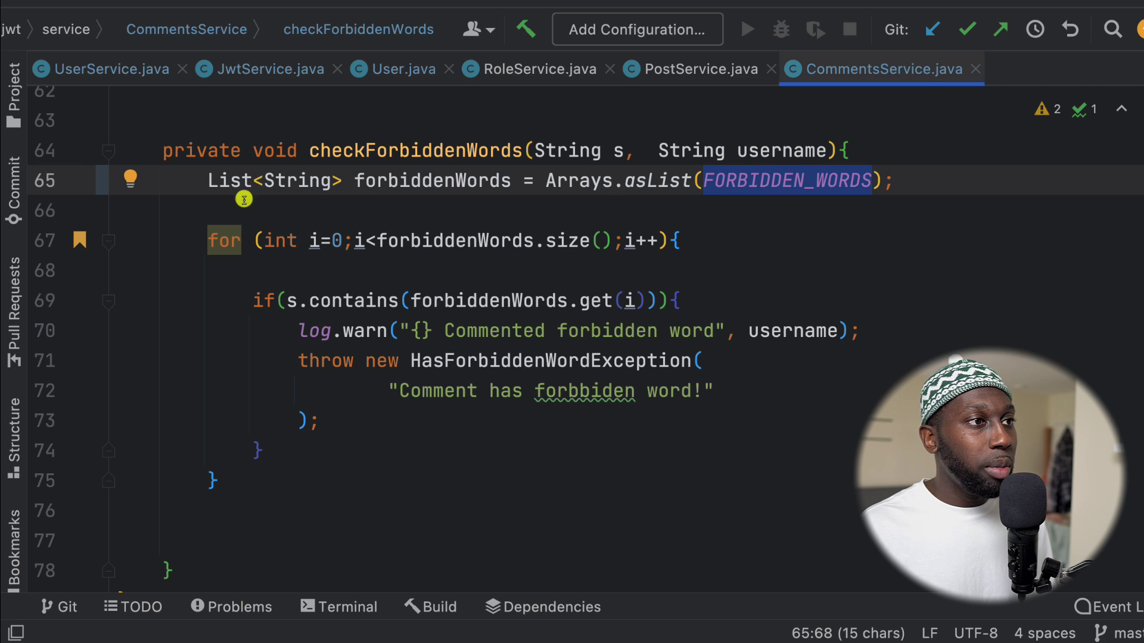
double_click(431, 180)
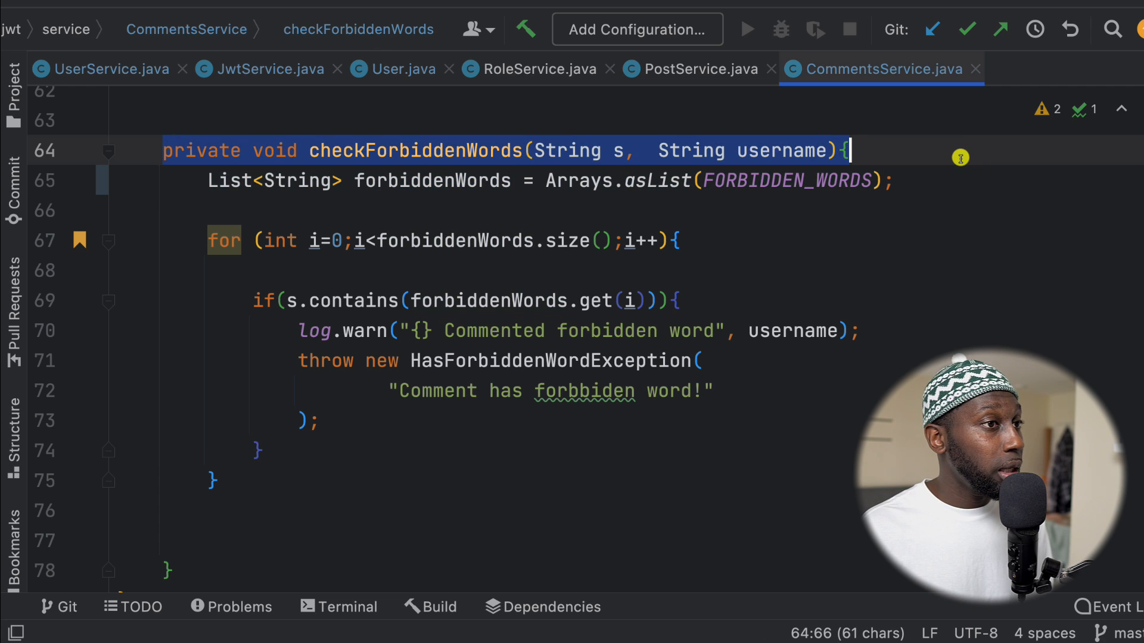
left_click(489, 180)
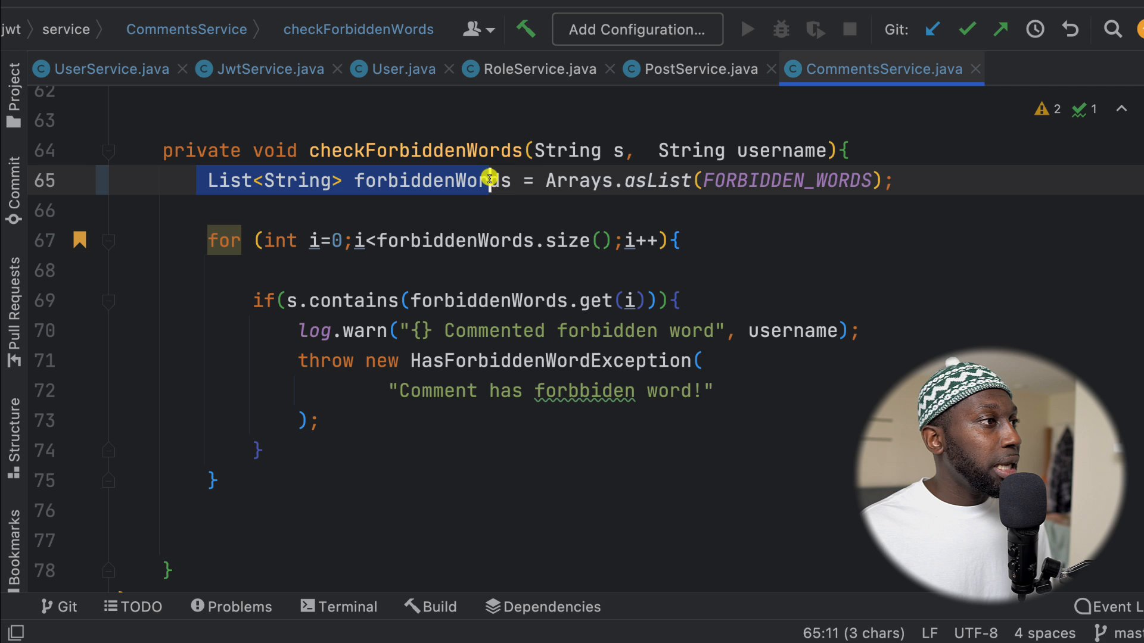
double_click(433, 179)
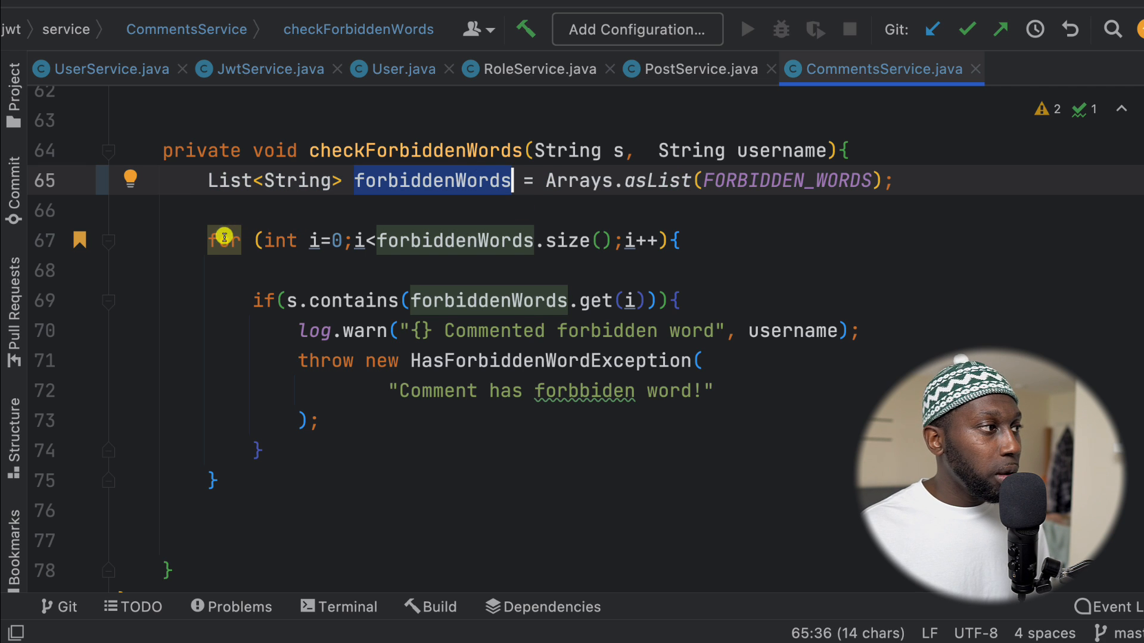